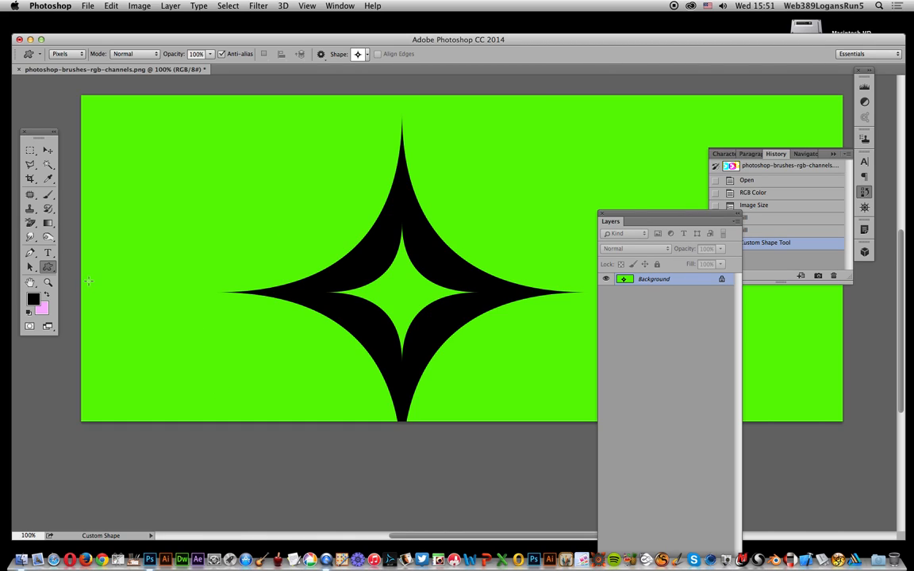
mouse_move(367, 143)
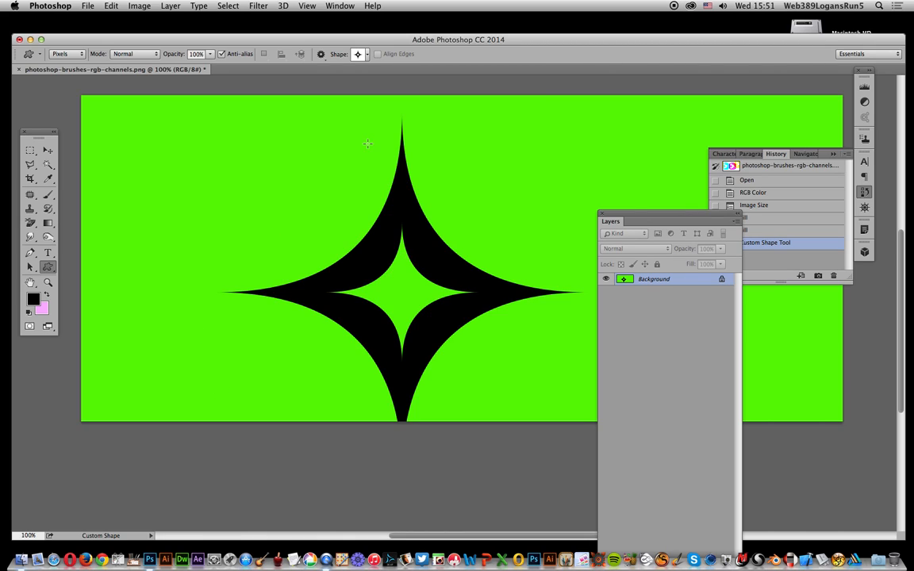
mouse_move(360, 192)
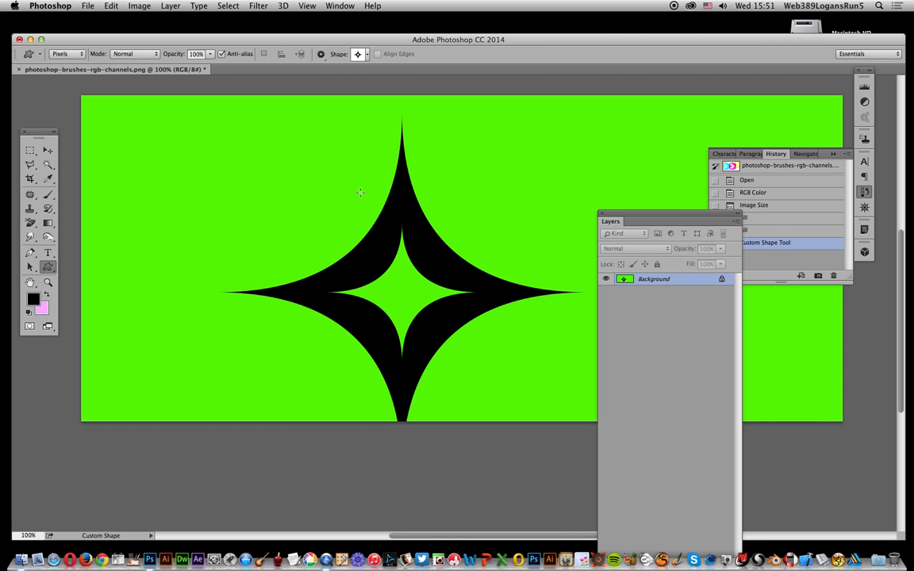
mouse_move(369, 315)
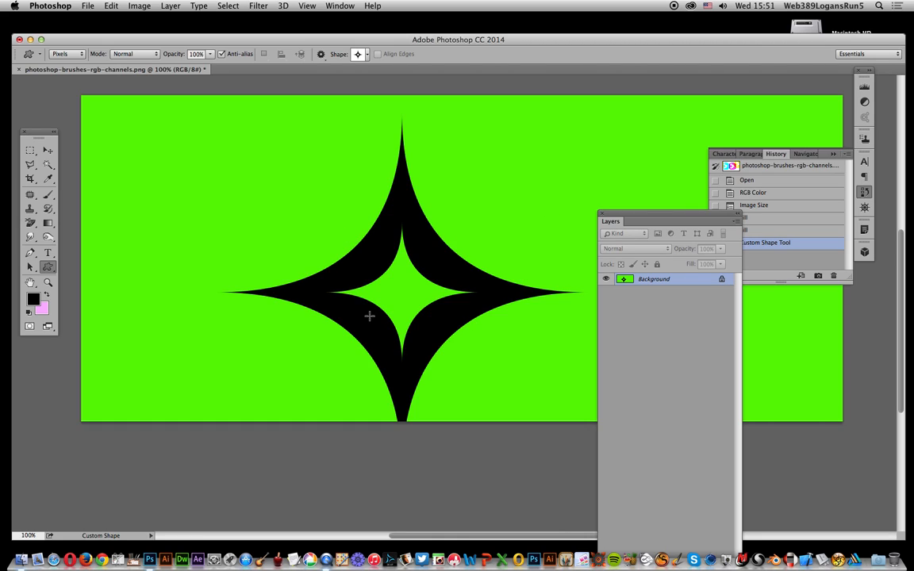
mouse_move(422, 295)
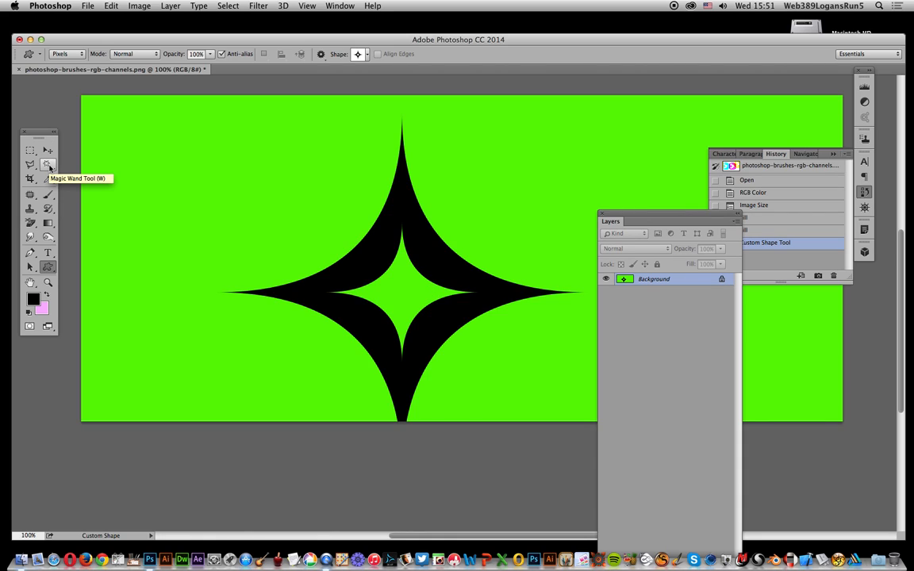
Step: Magic Wand the green background, then use Select > Similar to add the star's inner green
left_click(44, 164)
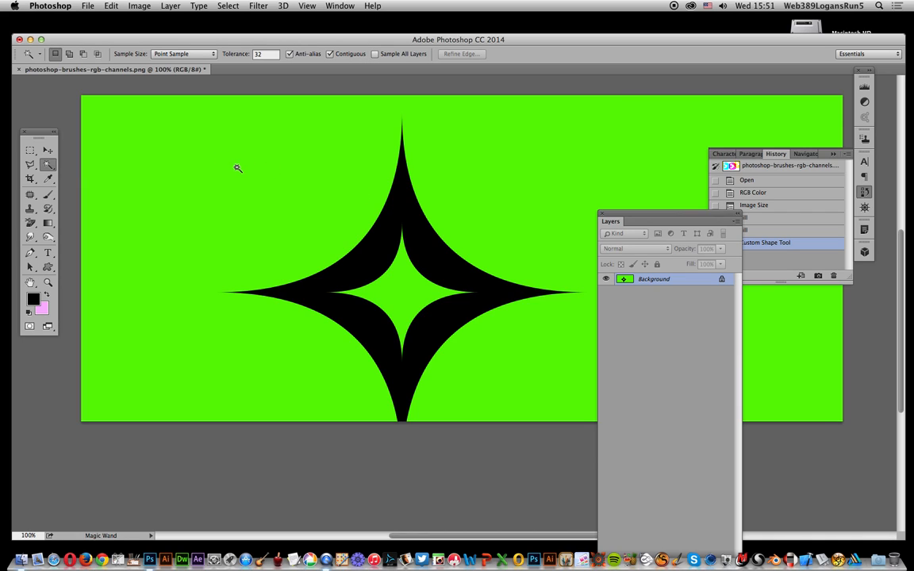
left_click(442, 327)
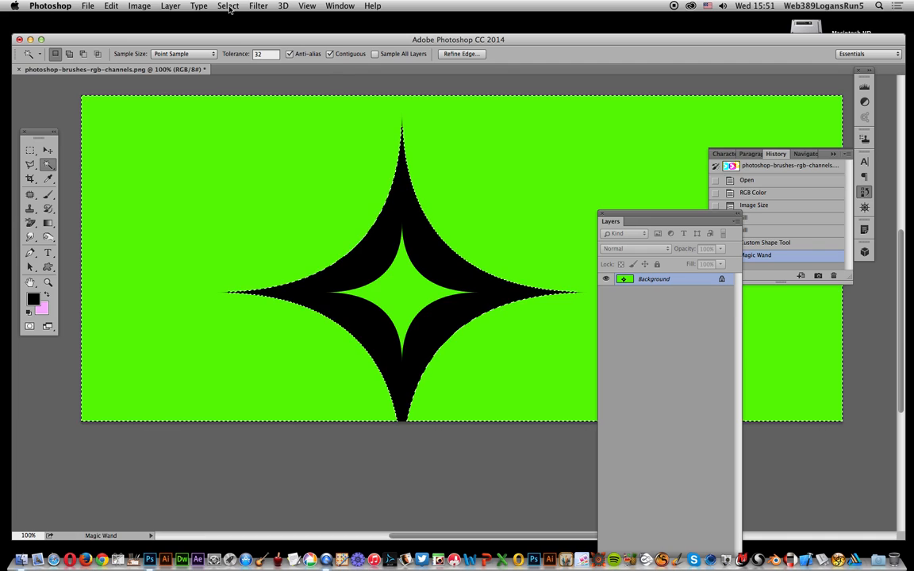
left_click(228, 7)
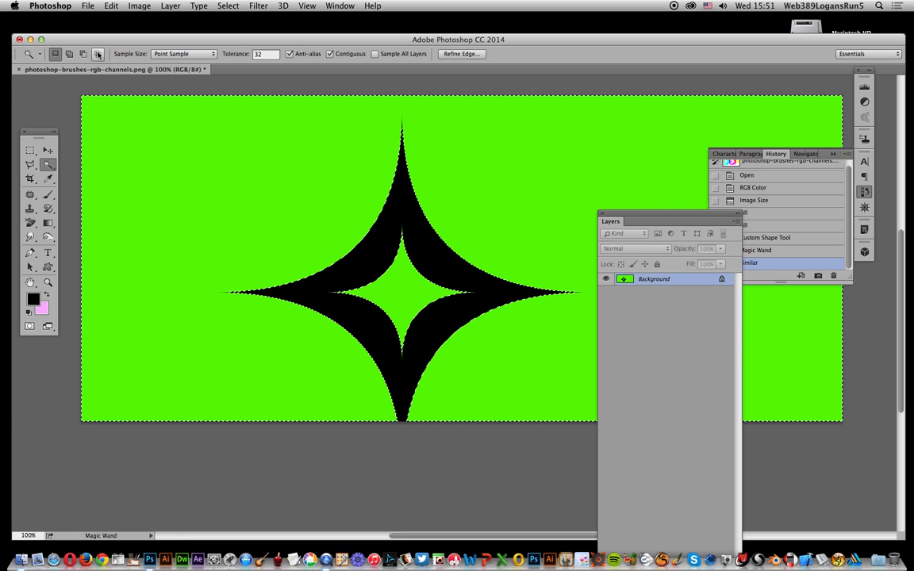
Step: Fill the selected green areas with White using Edit > Fill
left_click(107, 9)
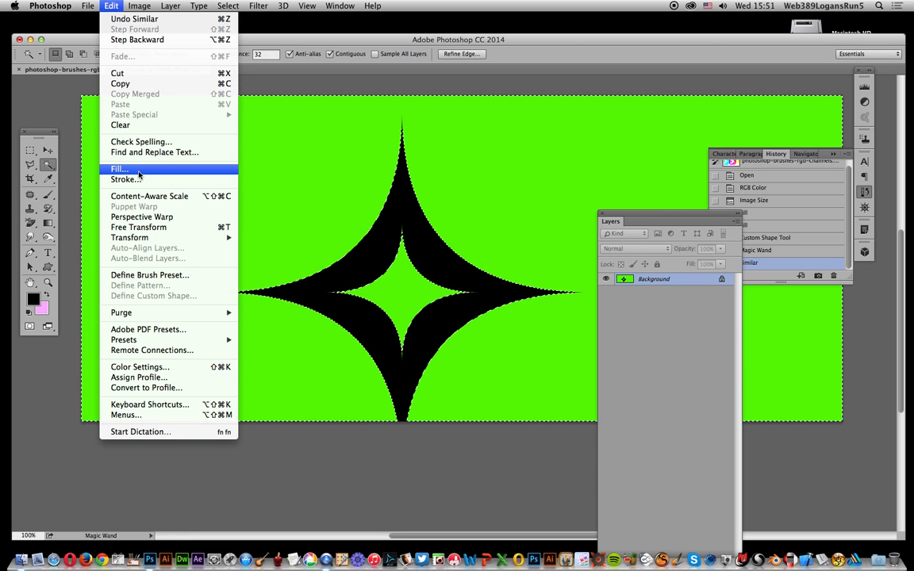
left_click(118, 168)
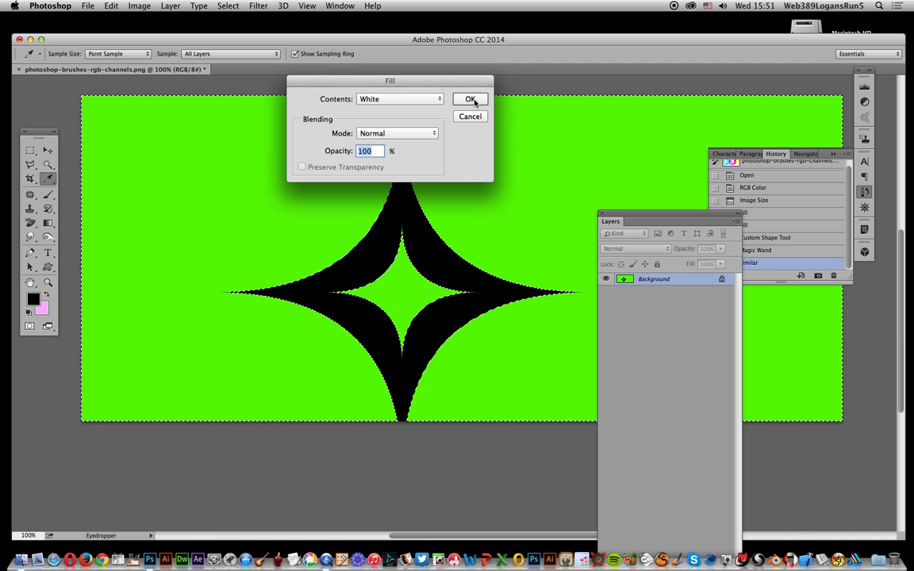
left_click(469, 98)
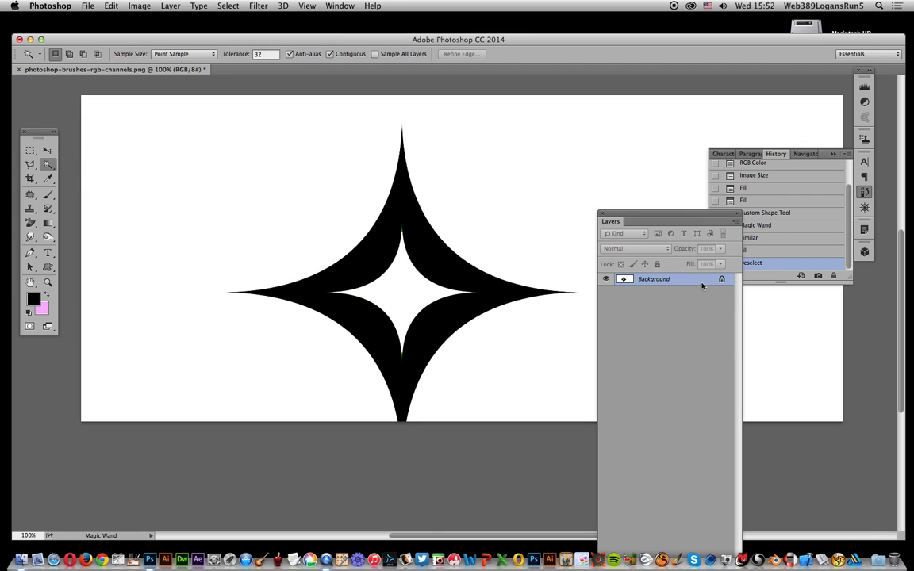
mouse_move(721, 280)
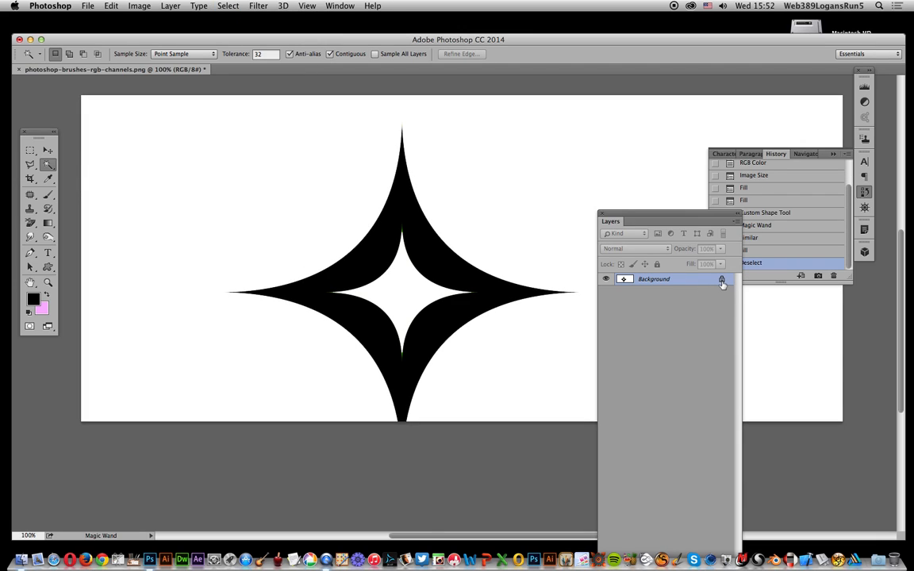
Step: Unlock the Background layer to convert it into Layer 0
left_click(721, 278)
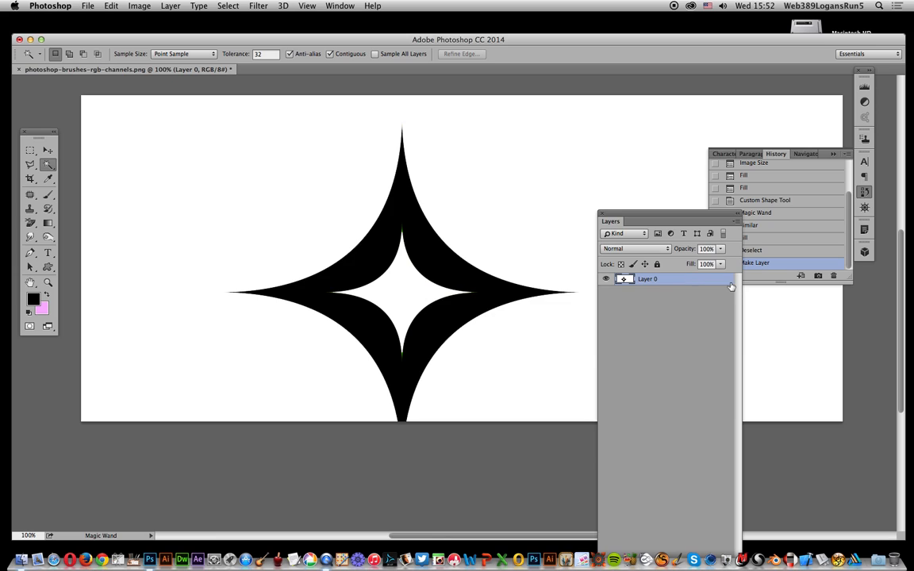
mouse_move(707, 320)
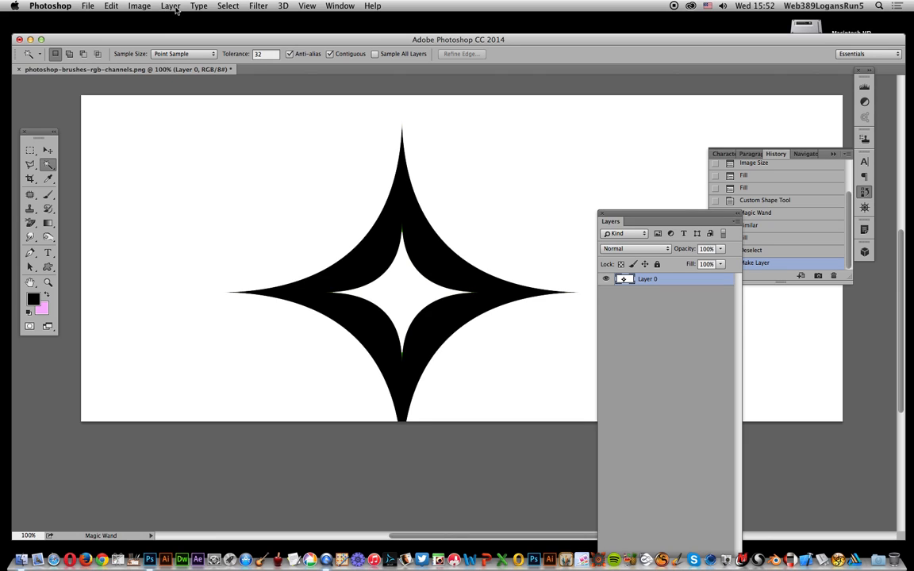
Step: Hide white on Layer 0 by dragging the This Layer Blend If white slider left
left_click(169, 6)
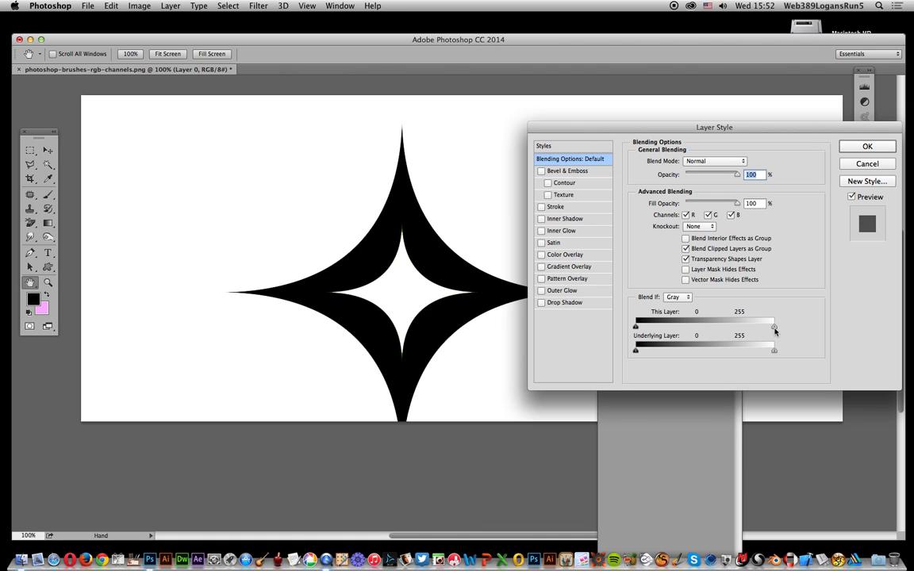
left_click_drag(774, 319, 769, 320)
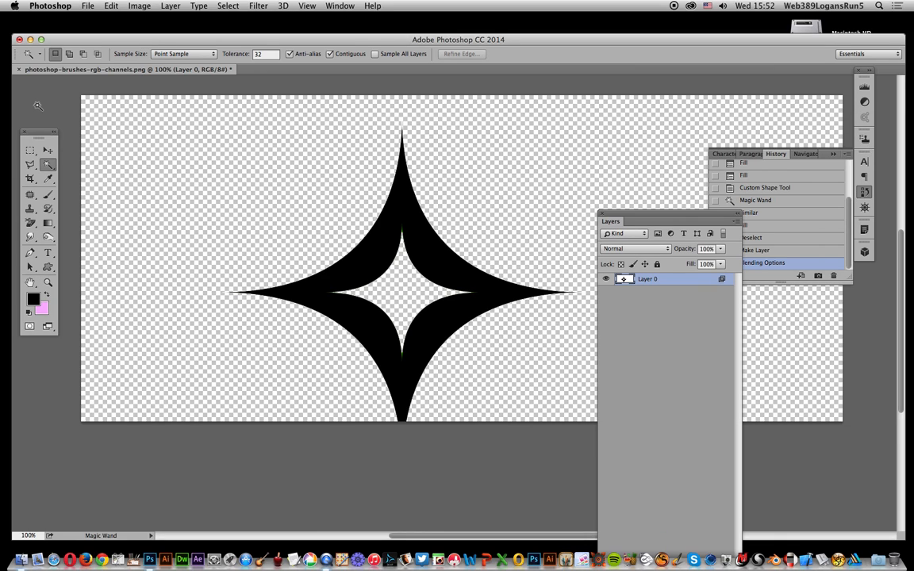
left_click(26, 152)
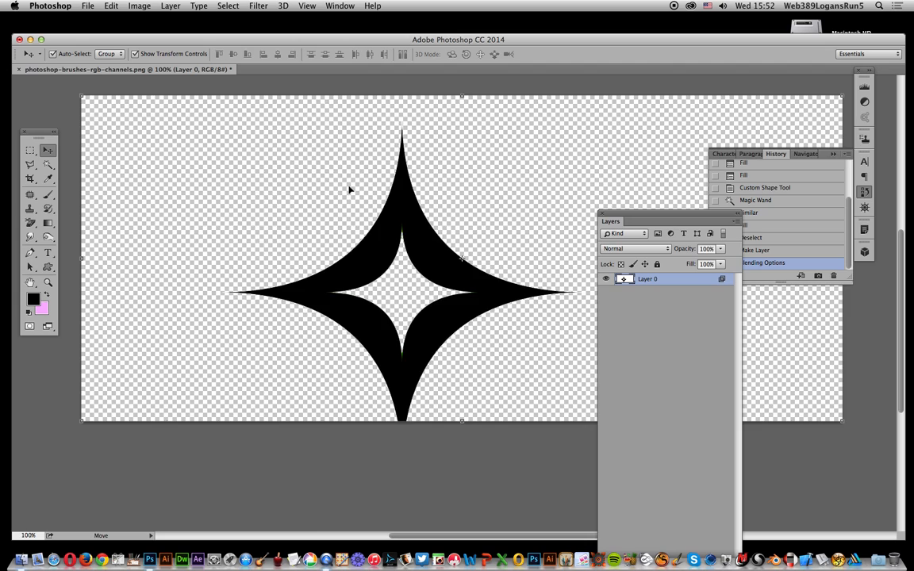